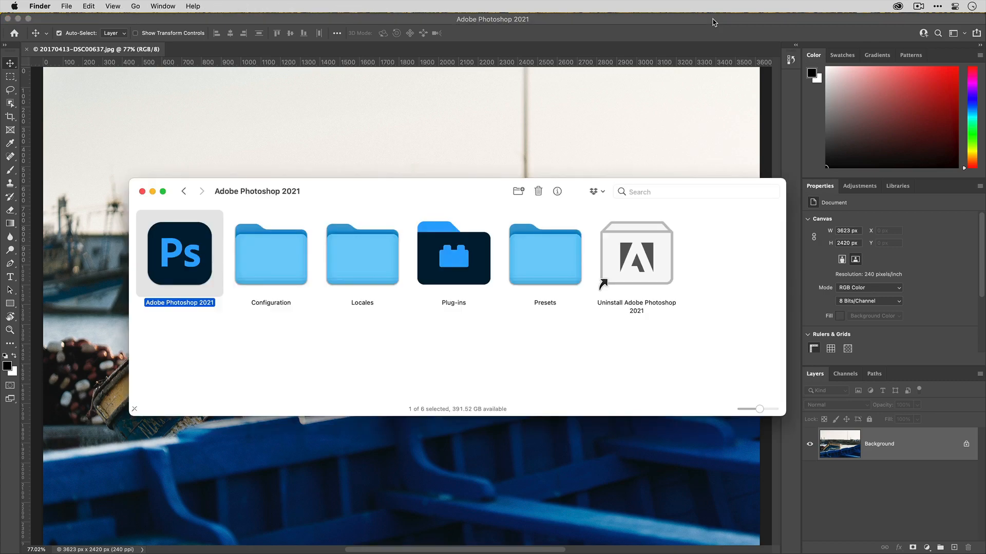
pyautogui.moveTo(285, 228)
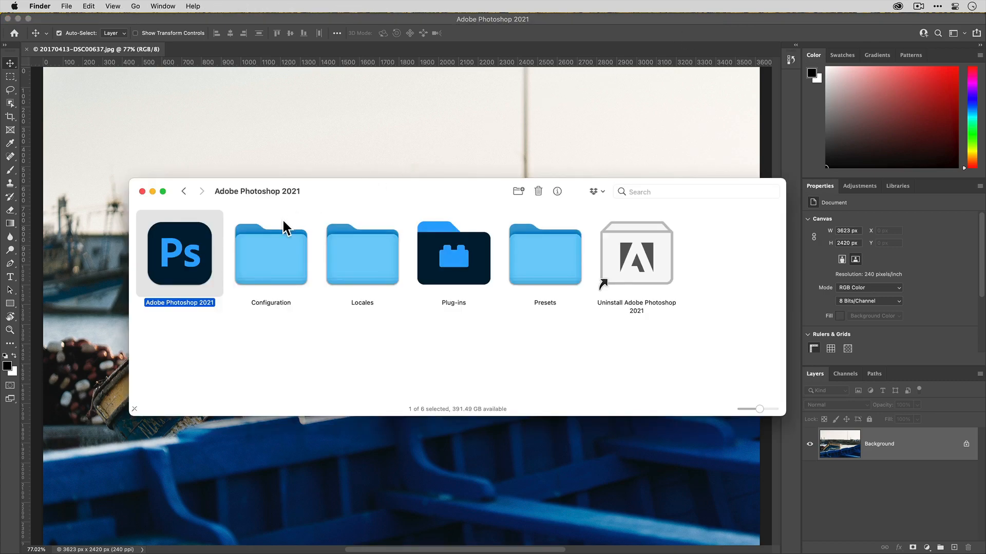
pyautogui.moveTo(186, 269)
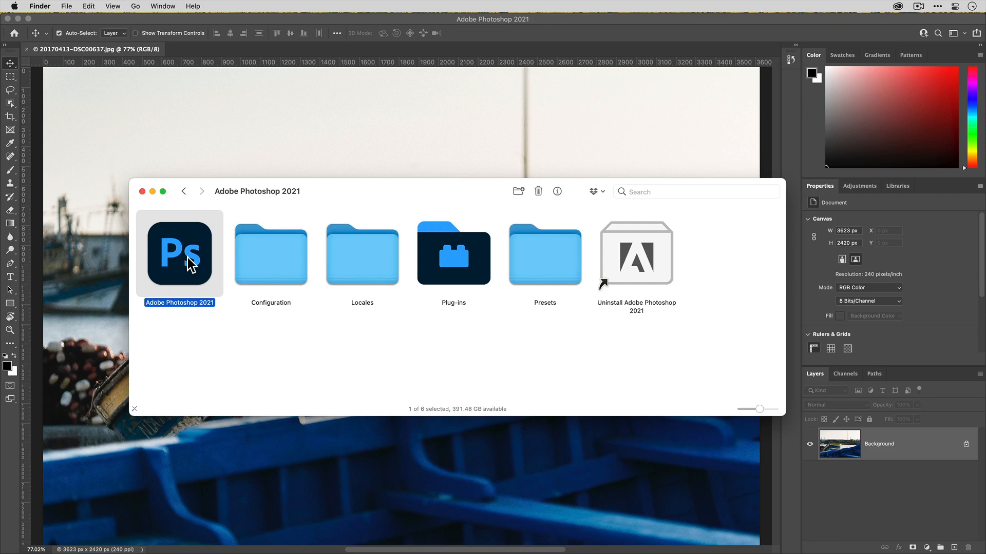
# Bring up the Finder action menu for the Adobe Photoshop 2021 app.
pyautogui.rightClick(178, 262)
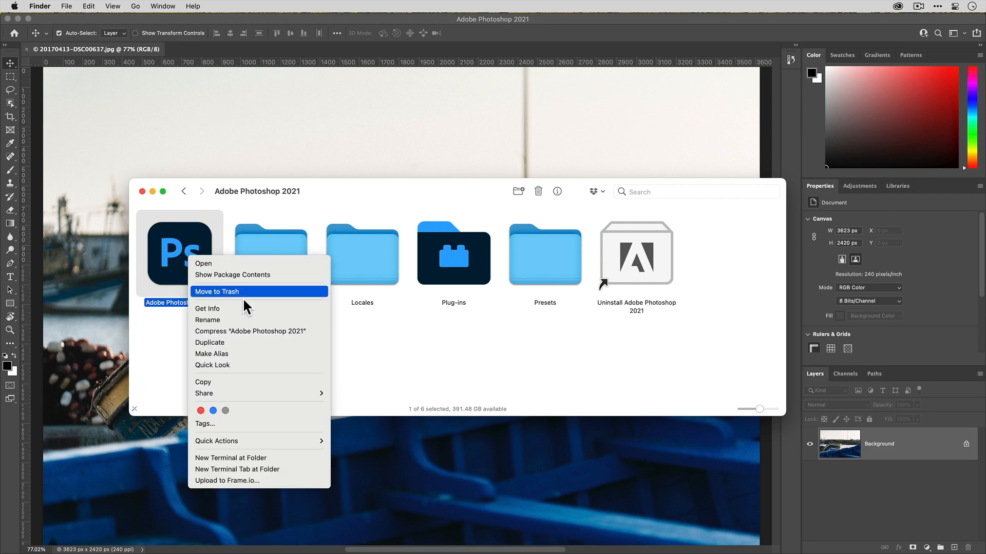
# In Get Info, set Adobe Photoshop 2021 to open using Rosetta.
pyautogui.click(207, 308)
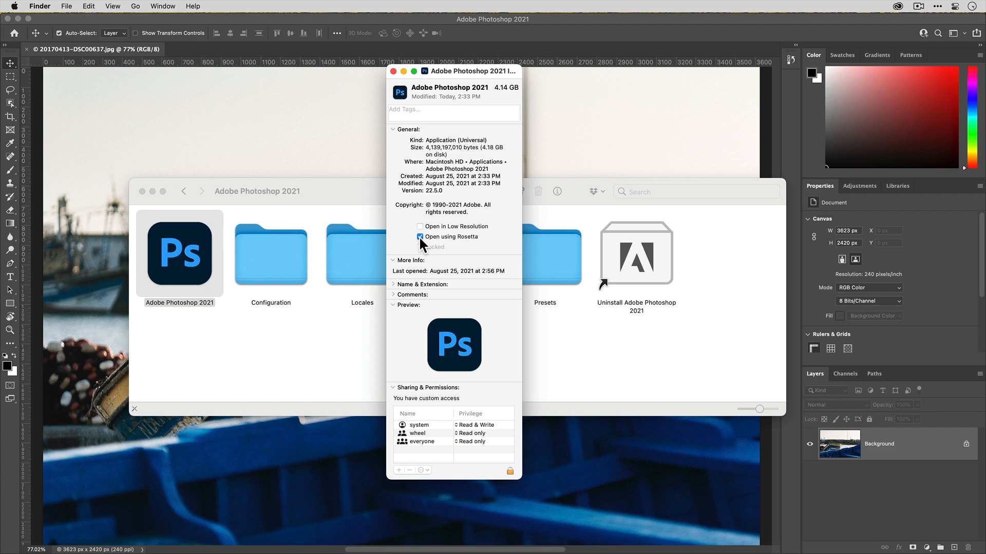
pyautogui.click(420, 236)
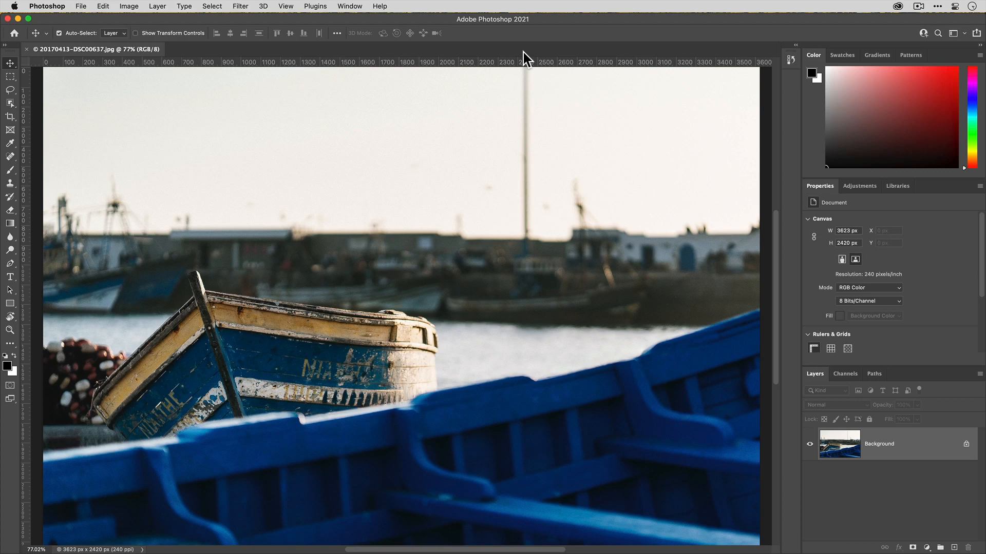
pyautogui.moveTo(213, 38)
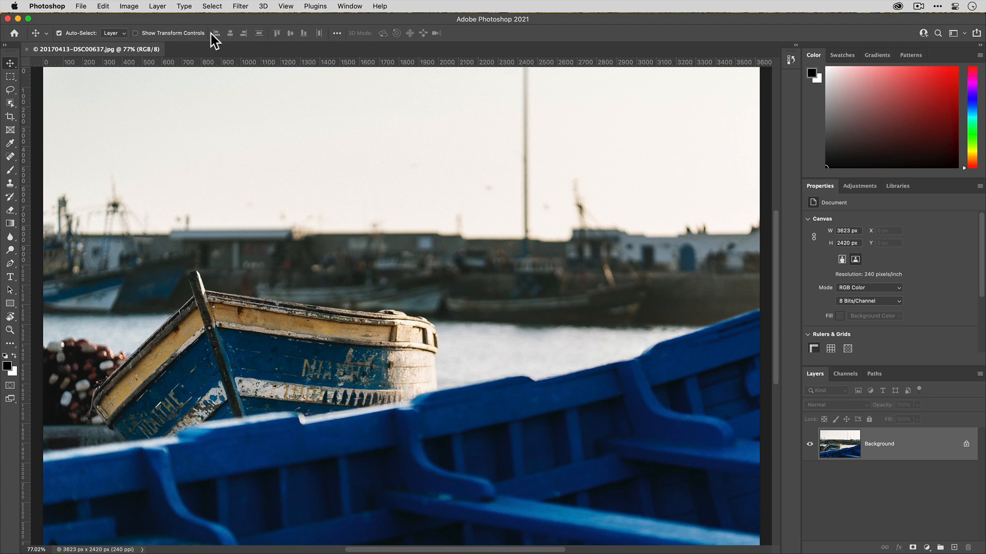
# Launch Topaz Gigapixel AI on the boat photo via File > Automate.
pyautogui.click(81, 6)
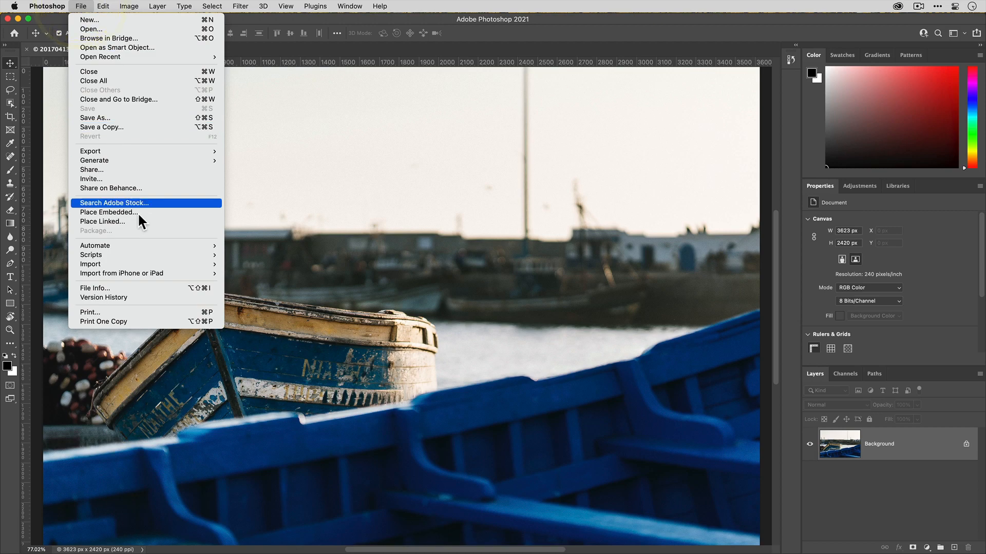
pyautogui.moveTo(94, 246)
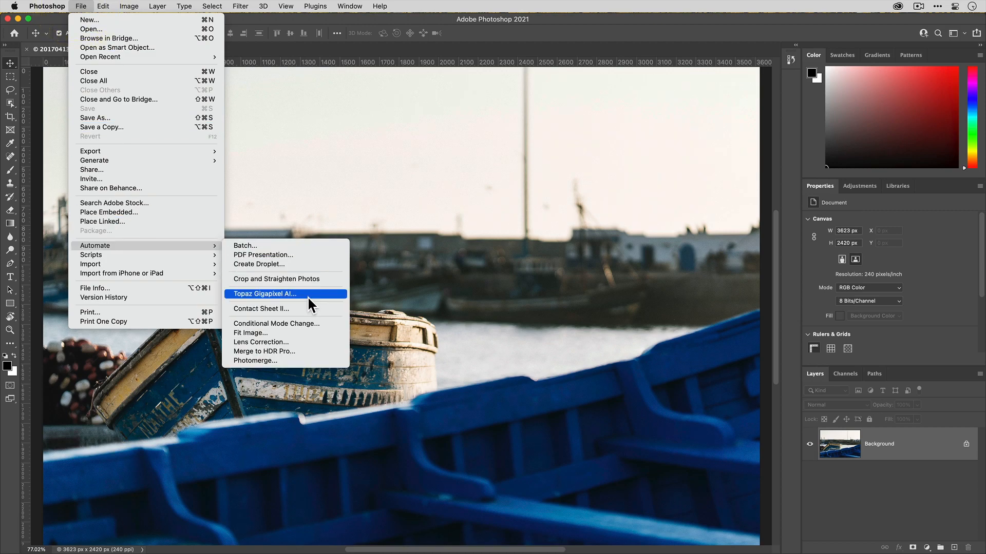
pyautogui.click(265, 294)
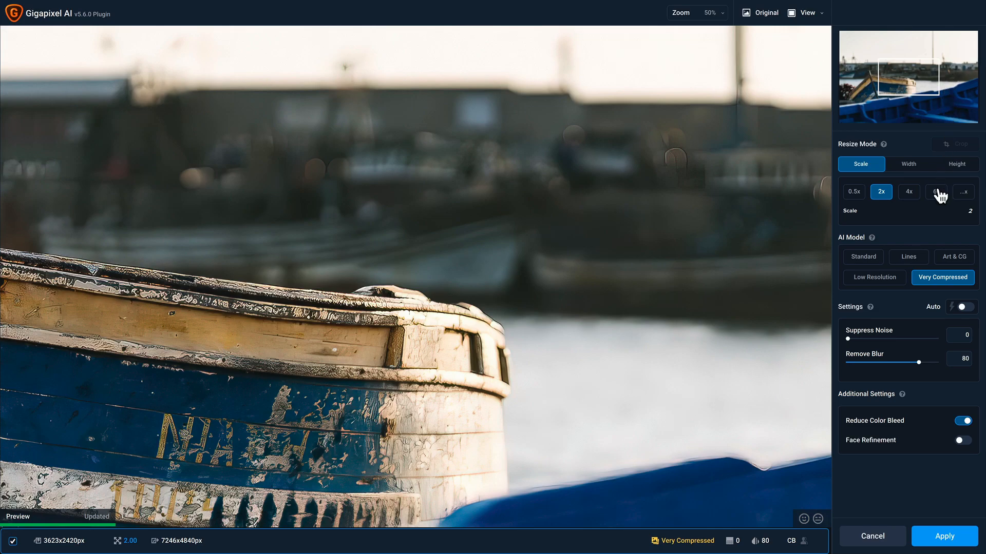
# Set the upscale factor to 6x for a 21738x14520 px output.
pyautogui.click(935, 192)
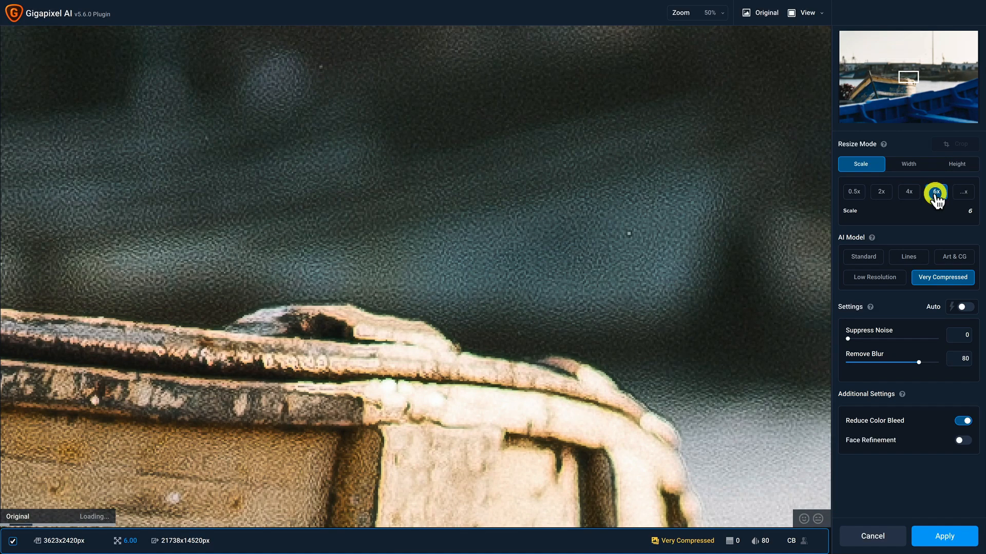
pyautogui.click(937, 192)
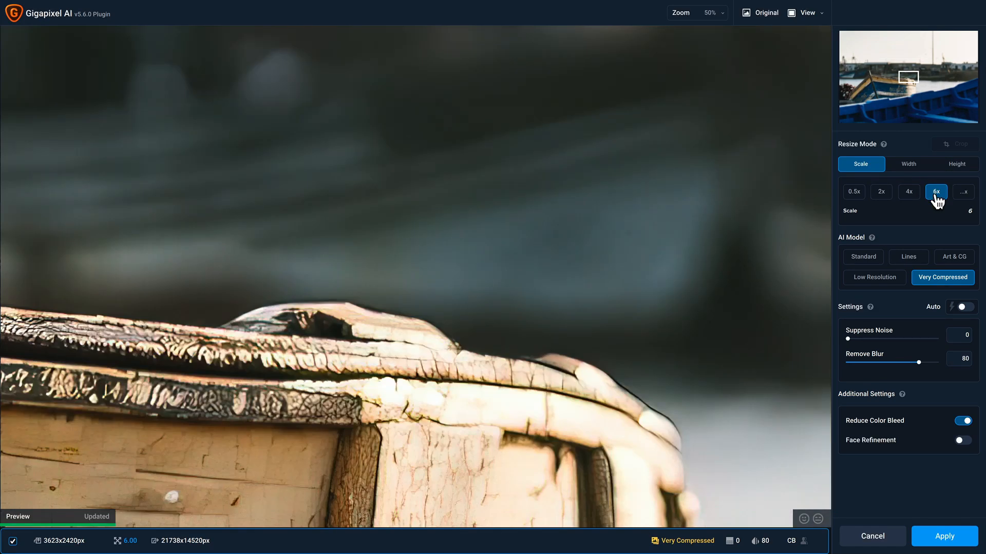
pyautogui.click(807, 13)
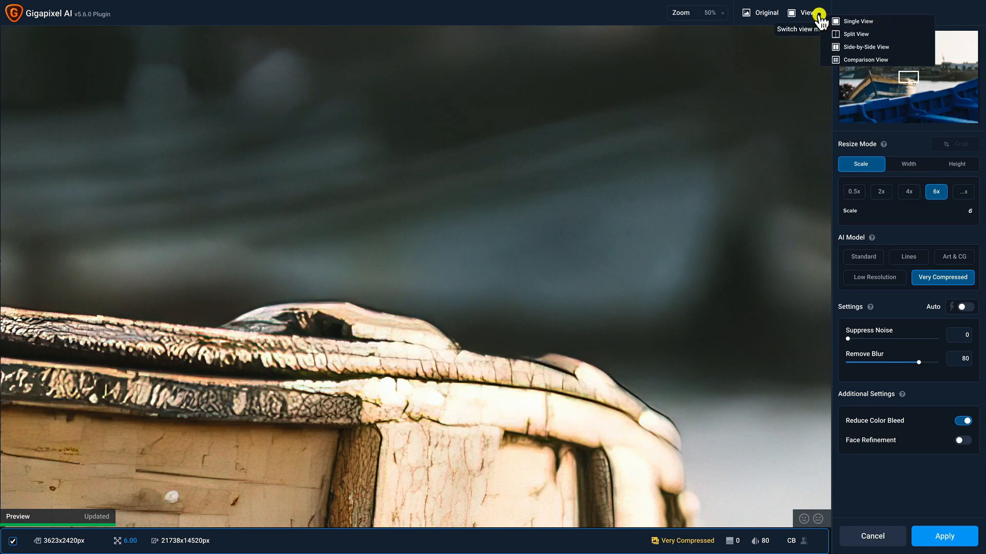
# Switch to Comparison View and pick the Low Resolution model.
pyautogui.click(864, 60)
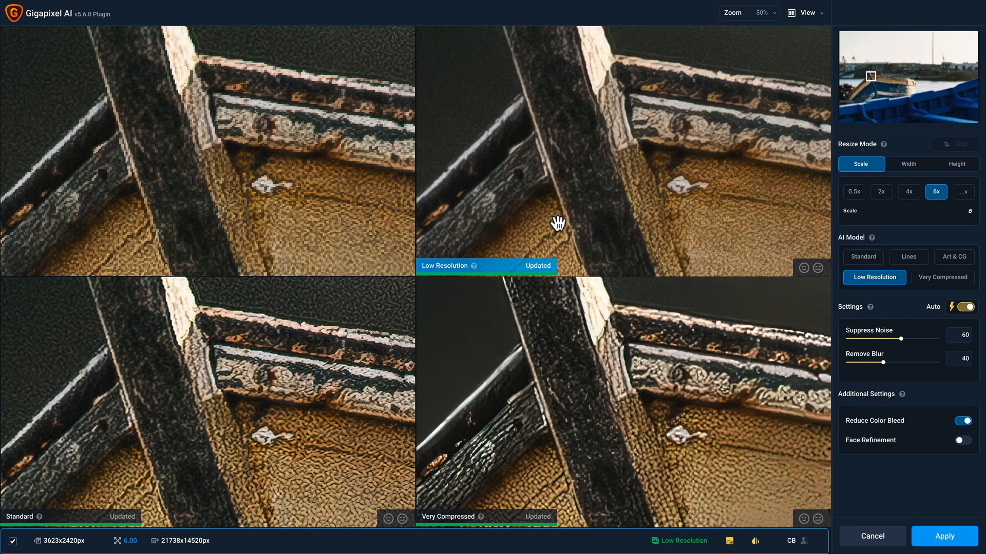
pyautogui.moveTo(546, 201)
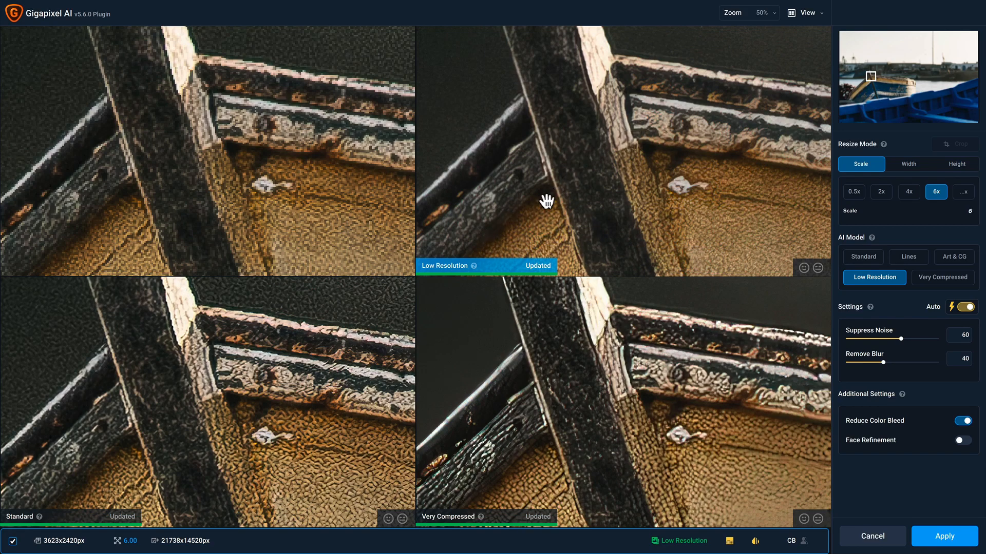
pyautogui.moveTo(496, 267)
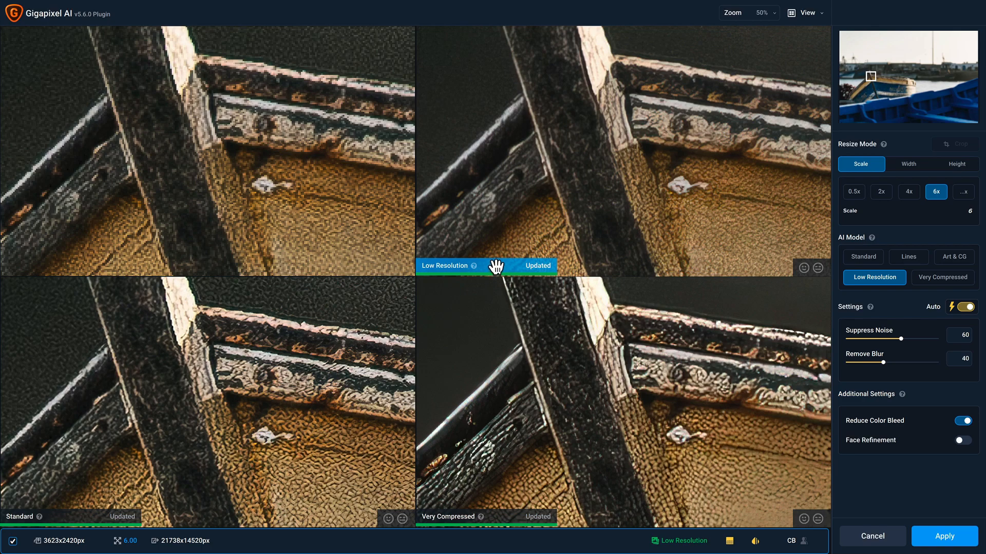
pyautogui.click(807, 12)
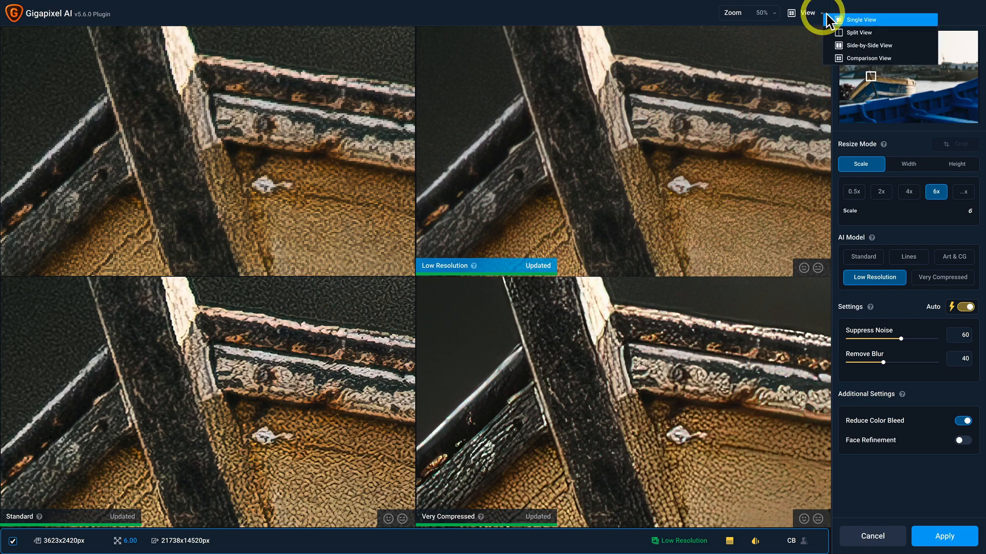
# In Single View set Suppress Noise to 0 and apply the upscale to Photoshop.
pyautogui.click(860, 20)
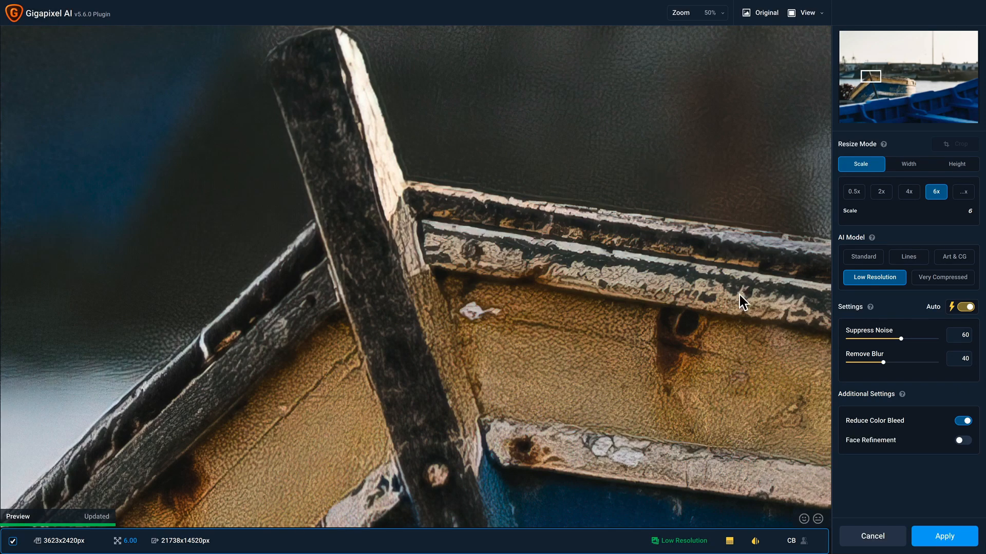
pyautogui.moveTo(917, 338); pyautogui.dragTo(892, 337)
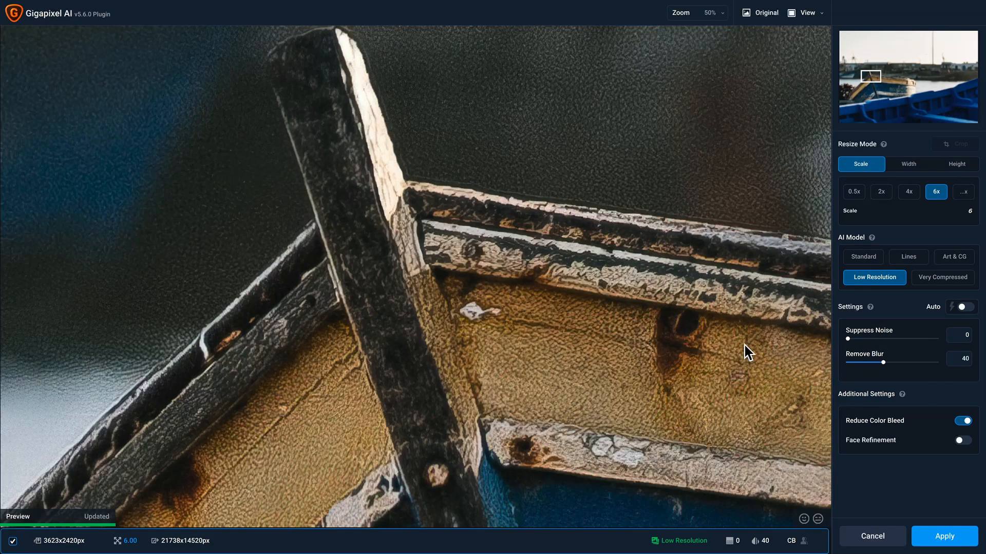
pyautogui.moveTo(913, 503)
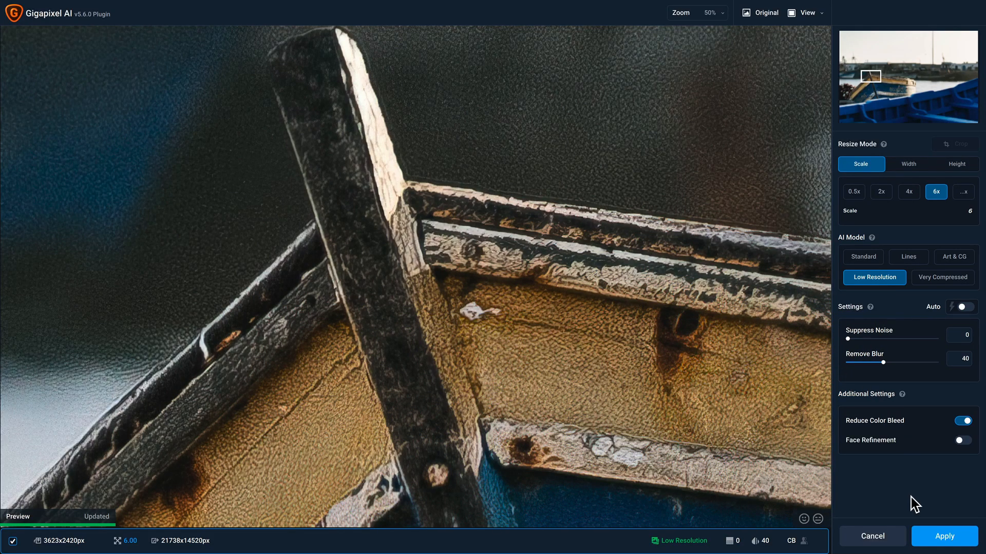
pyautogui.click(950, 536)
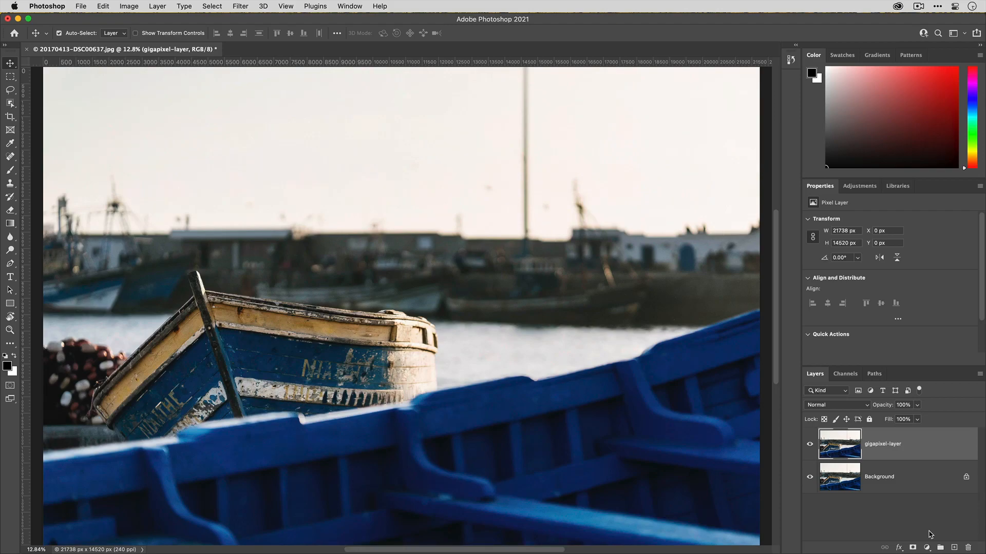
pyautogui.moveTo(885, 456)
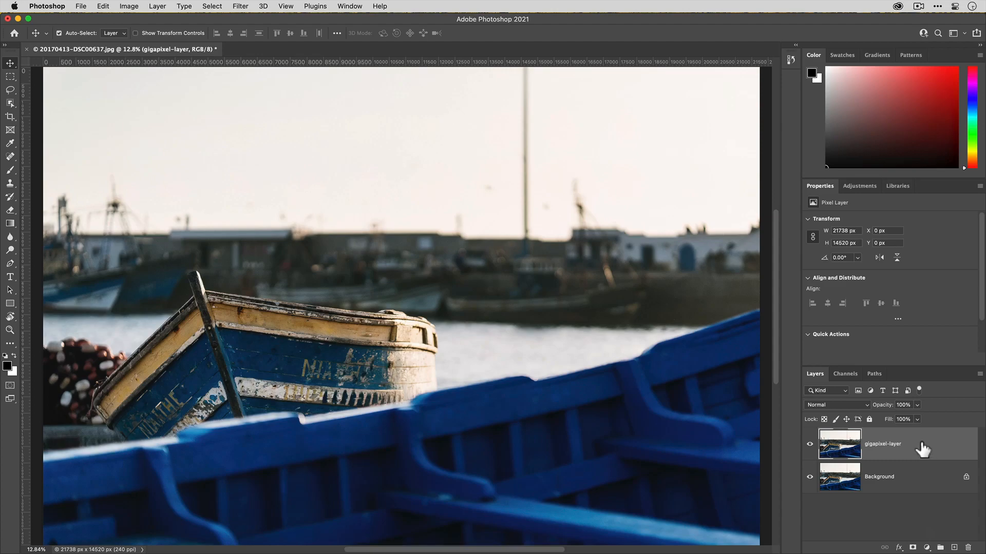
pyautogui.moveTo(911, 454)
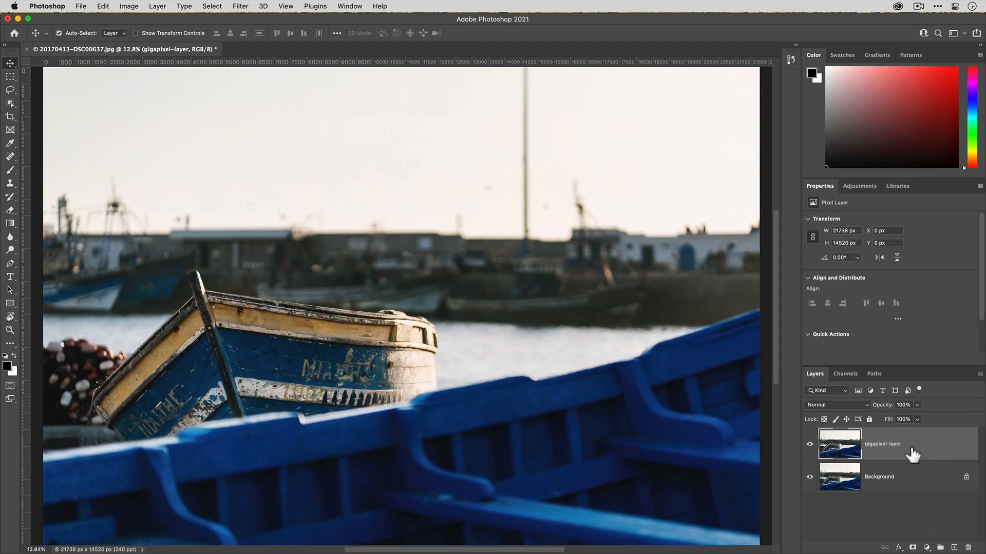